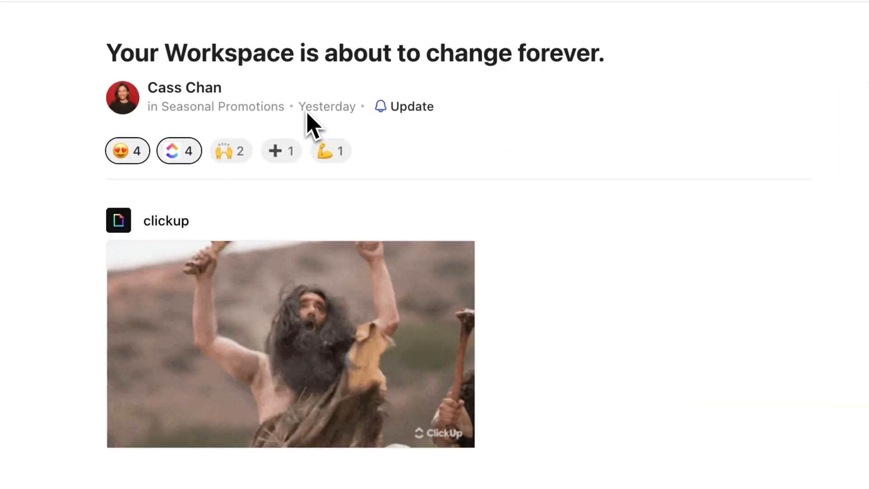
Show the Docs panel with recent documents beside the OKRs 2025 objectives table
{"action": "scroll", "scroll_direction": "down", "scroll_amount": 3}
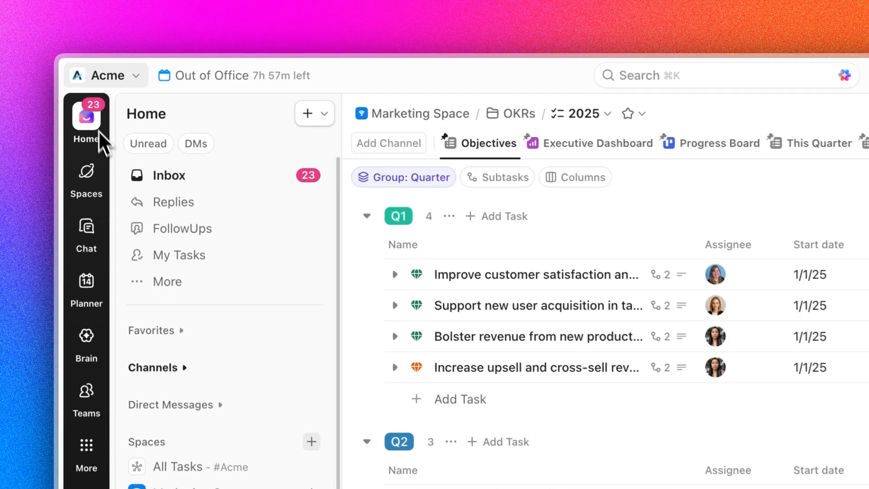
{"action": "left_click", "coordinate": [86, 180]}
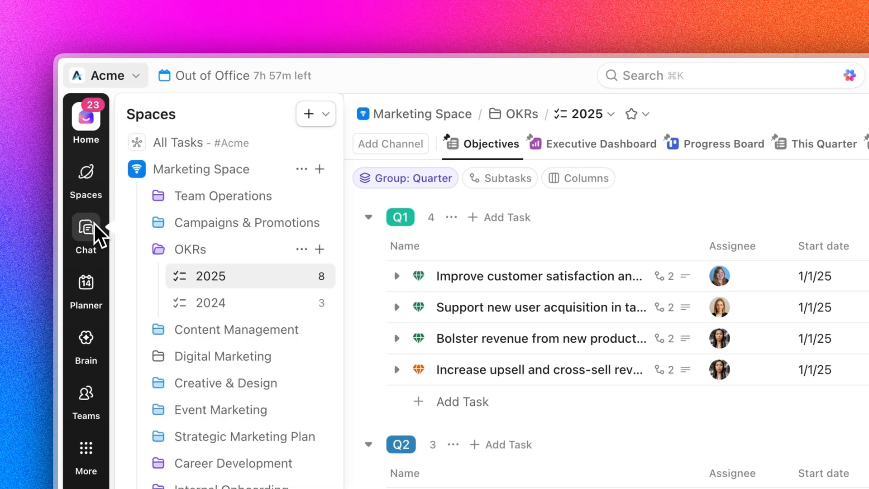
{"action": "left_click", "coordinate": [86, 122]}
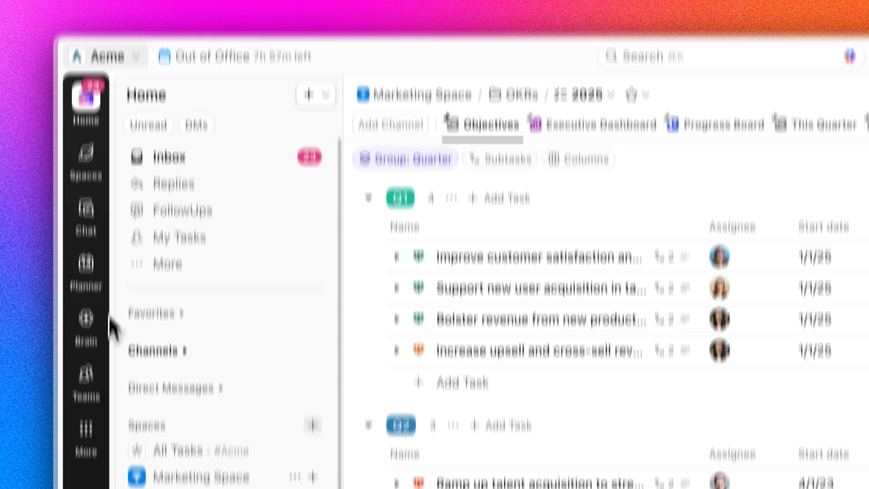
{"action": "left_click", "coordinate": [85, 283]}
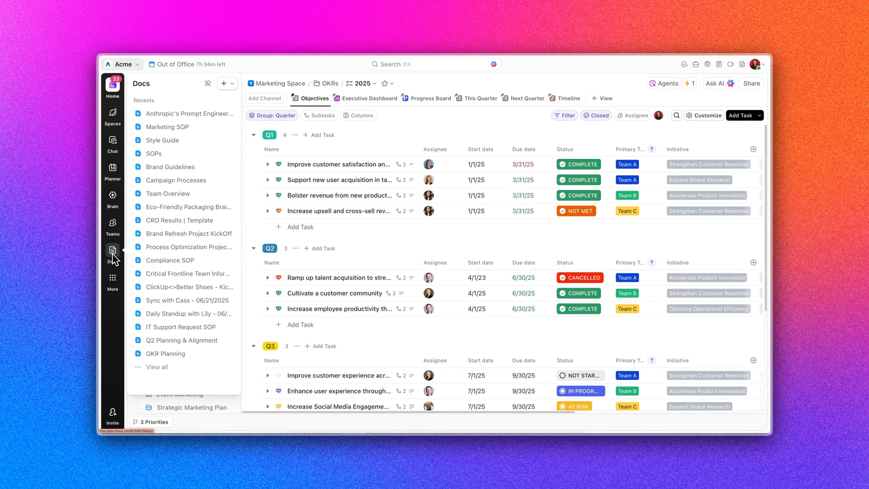
From the Planner calendar, start creating an Out of office entry
{"action": "left_click", "coordinate": [113, 169]}
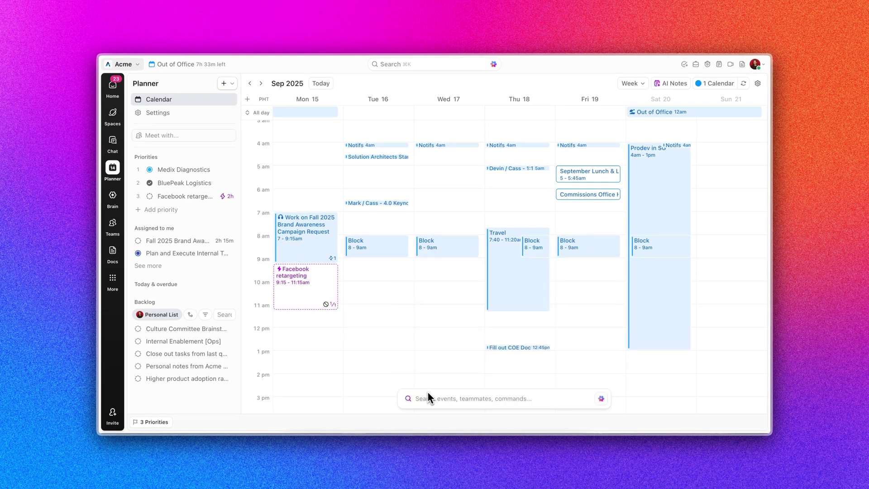
{"action": "left_click", "coordinate": [222, 83]}
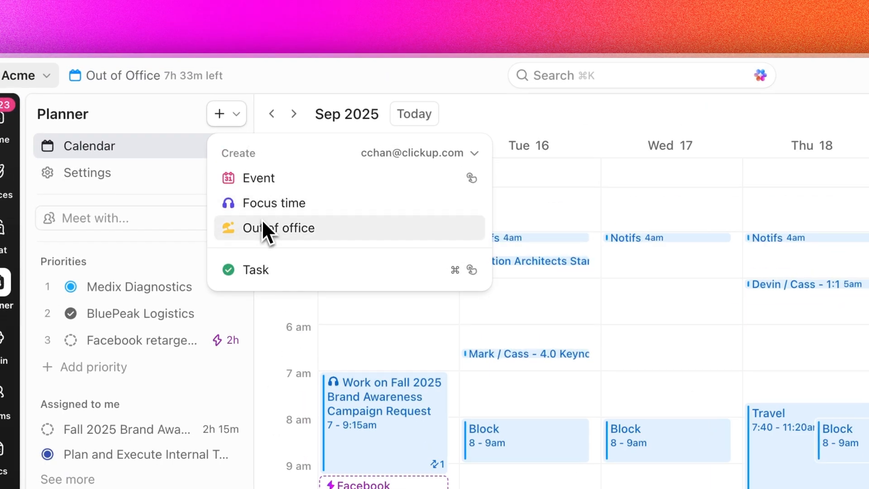
{"action": "left_click", "coordinate": [279, 228]}
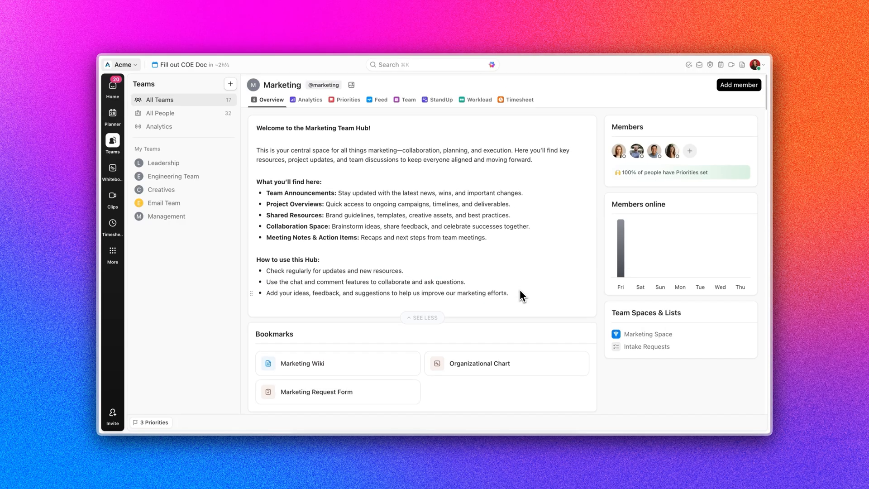
View the Marketing team hub's Priorities, each member's ranked task list
{"action": "left_click", "coordinate": [348, 99]}
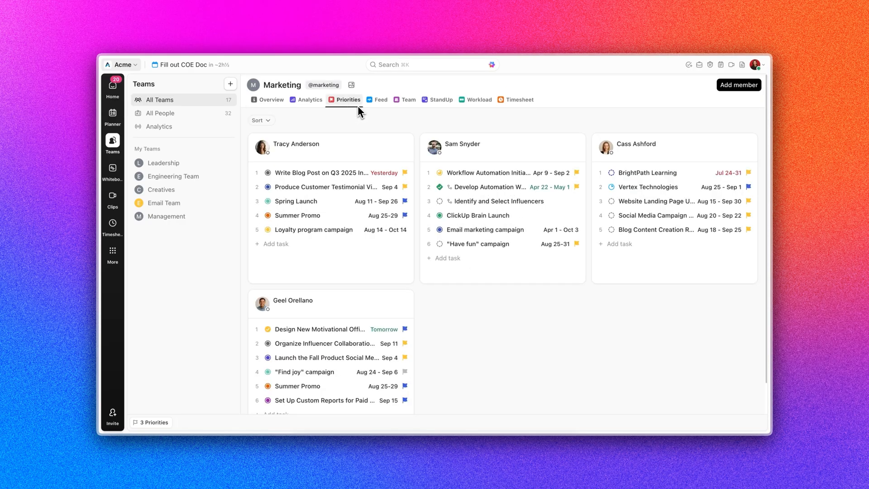
{"action": "left_click", "coordinate": [478, 100]}
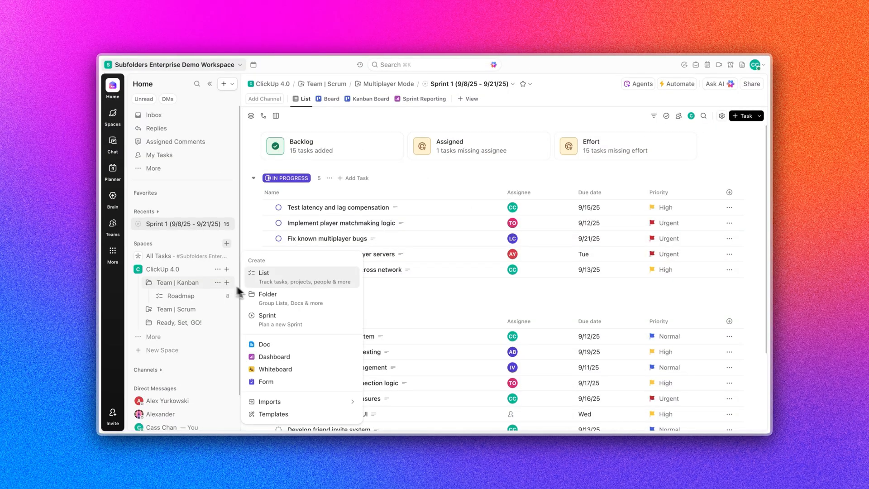
Create a Releases folder with a new empty list inside Team | Kanban
{"action": "left_click", "coordinate": [268, 294]}
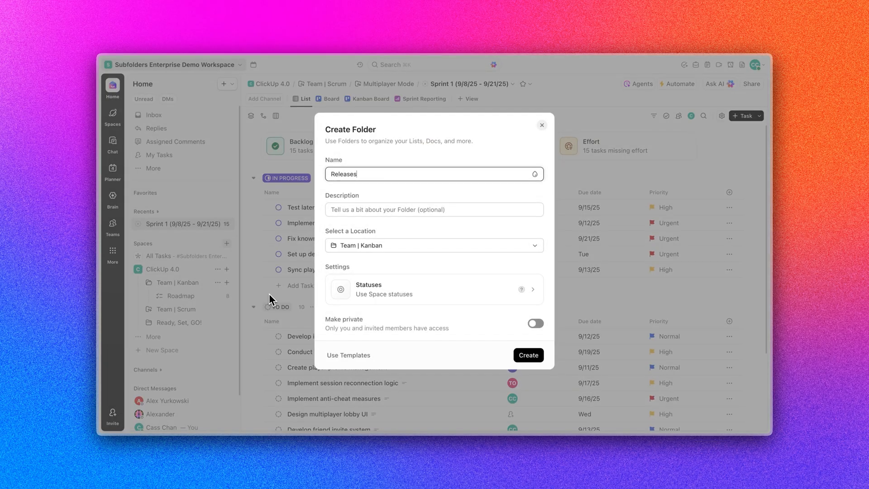
{"action": "left_click", "coordinate": [528, 355]}
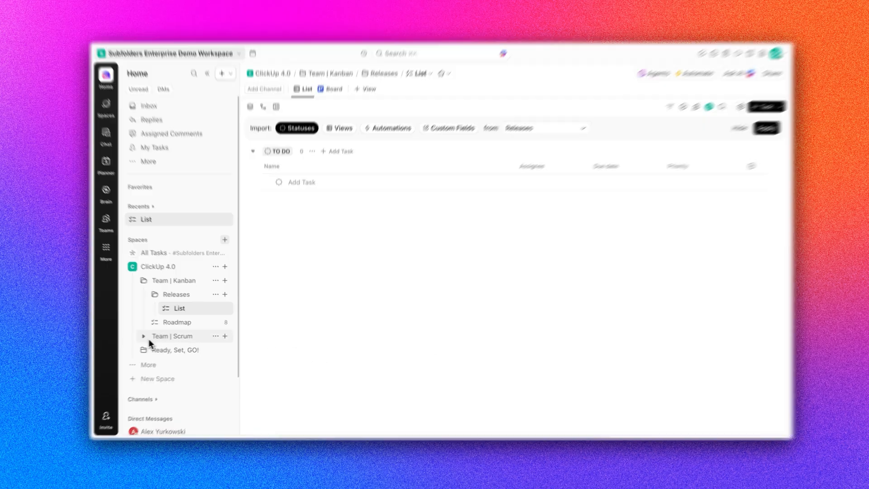
{"action": "left_click", "coordinate": [143, 336]}
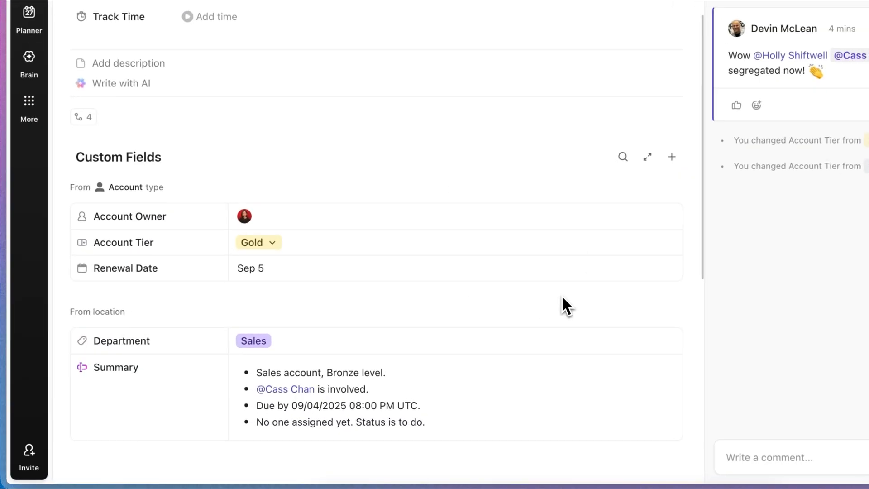
Set NovaCore Solutions' Account Tier custom field from Gold to Bronze
{"action": "left_click", "coordinate": [258, 242]}
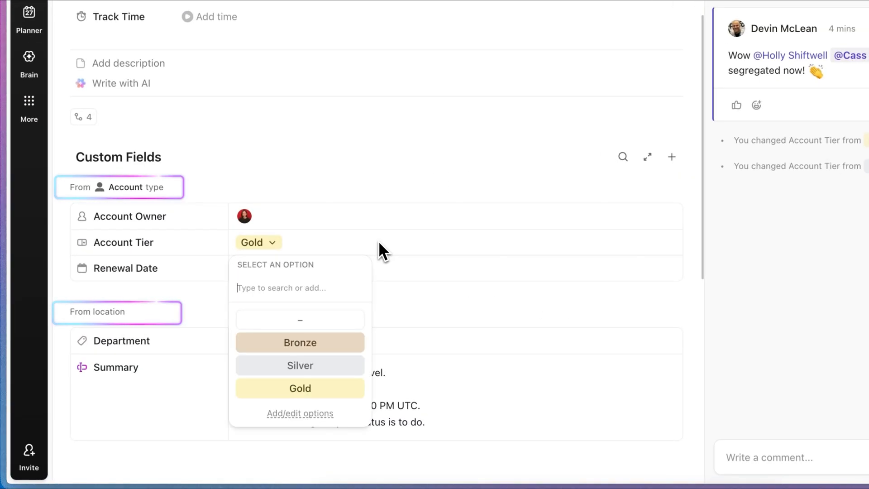
{"action": "left_click", "coordinate": [300, 342]}
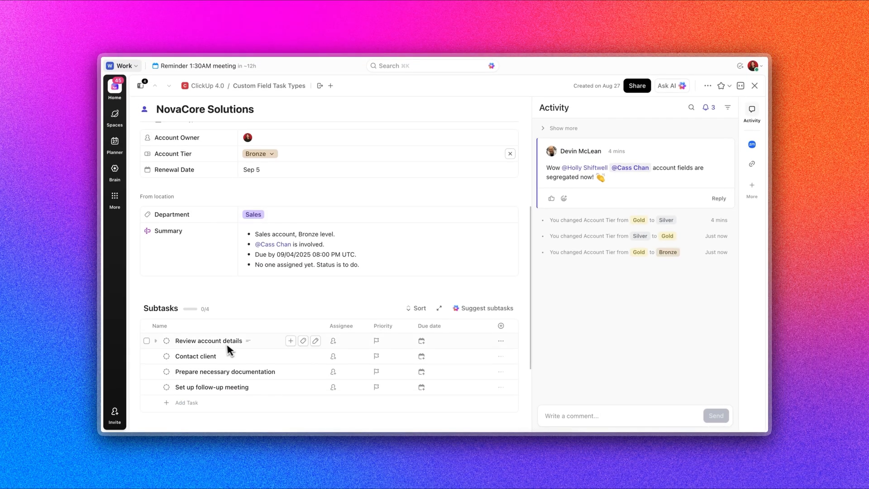
{"action": "left_click", "coordinate": [208, 340]}
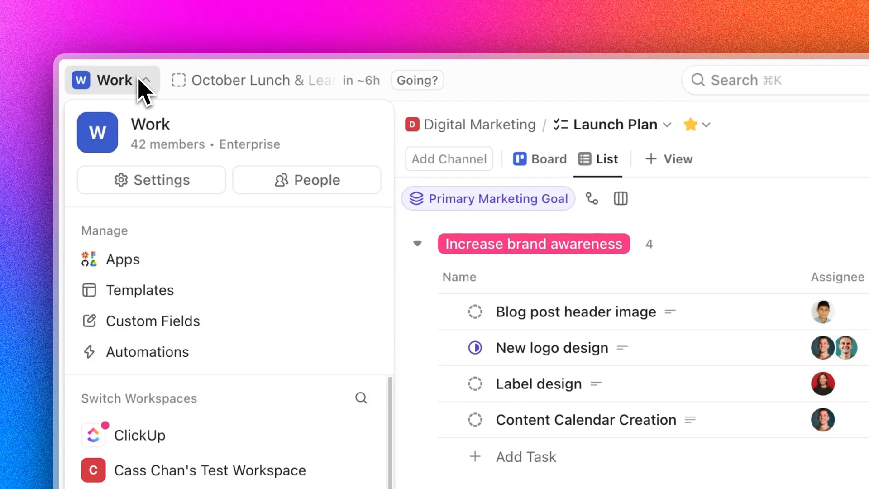
In Work workspace Settings, show the Workspace version choices, set to Everyone uses 4.0
{"action": "left_click", "coordinate": [151, 179]}
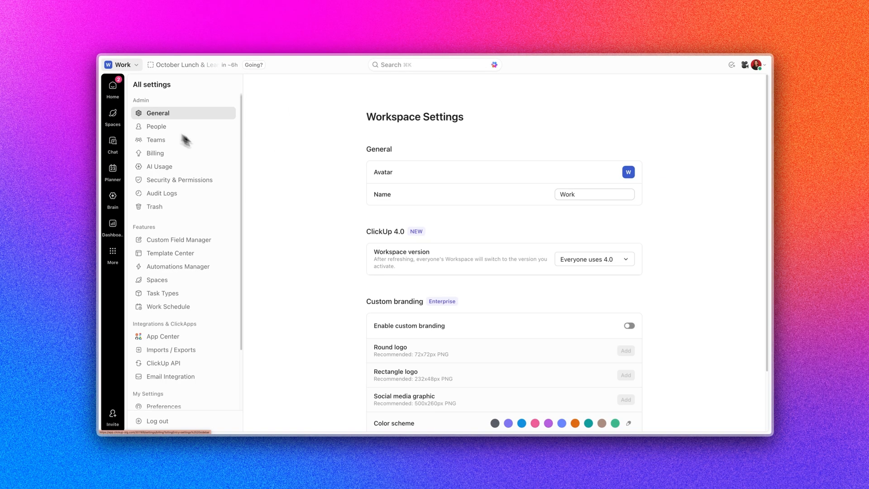
{"action": "left_click", "coordinate": [593, 258]}
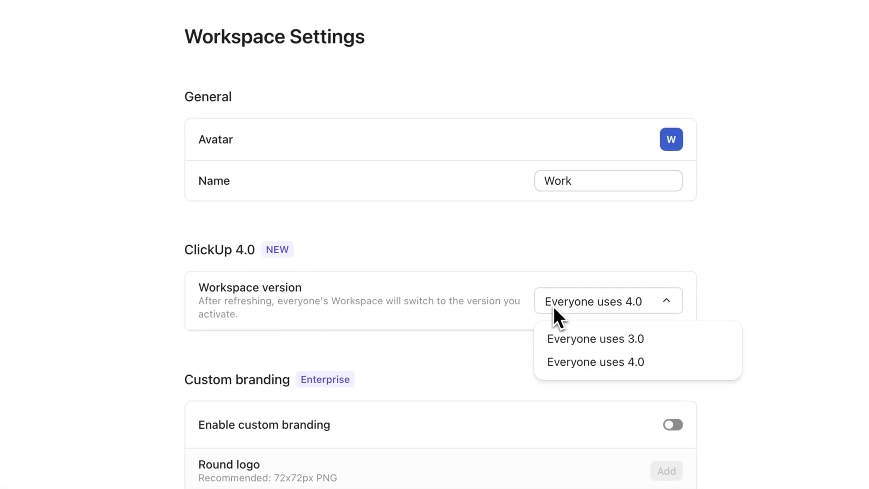